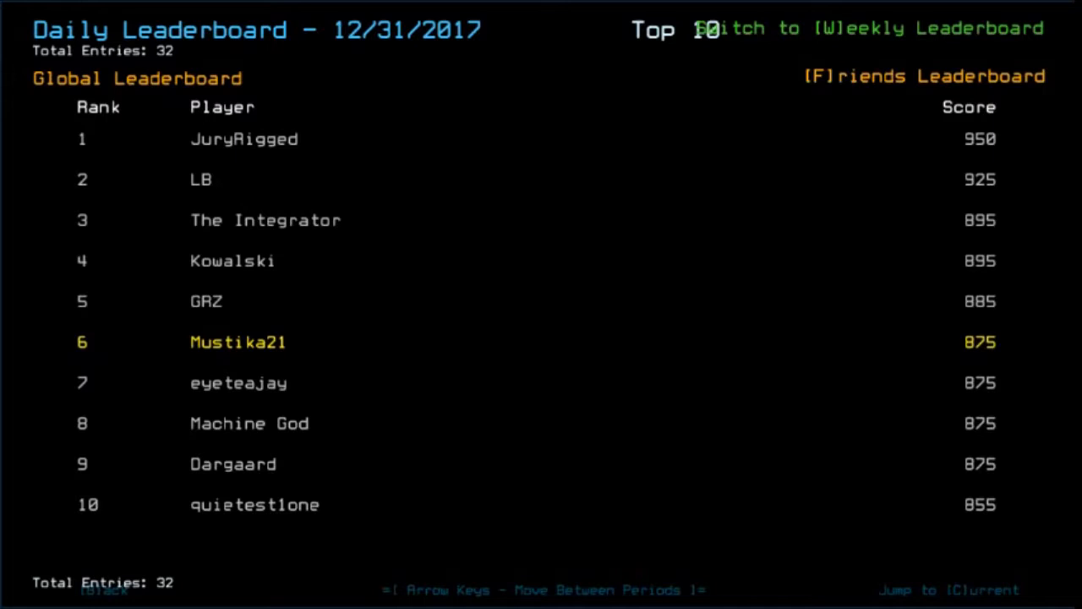
pyautogui.moveTo(565, 27)
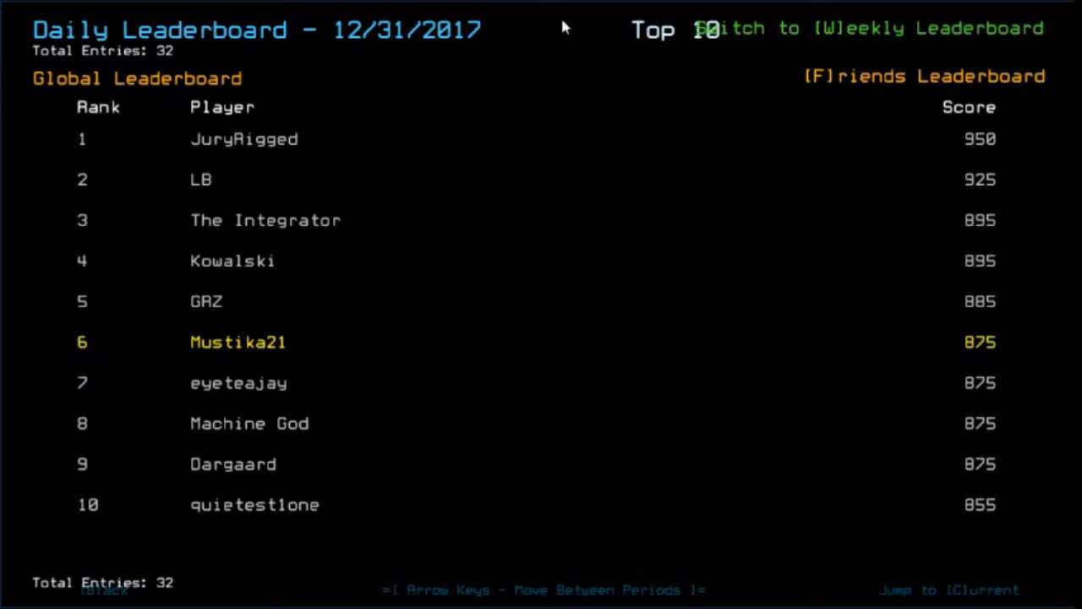
pyautogui.moveTo(1022, 388)
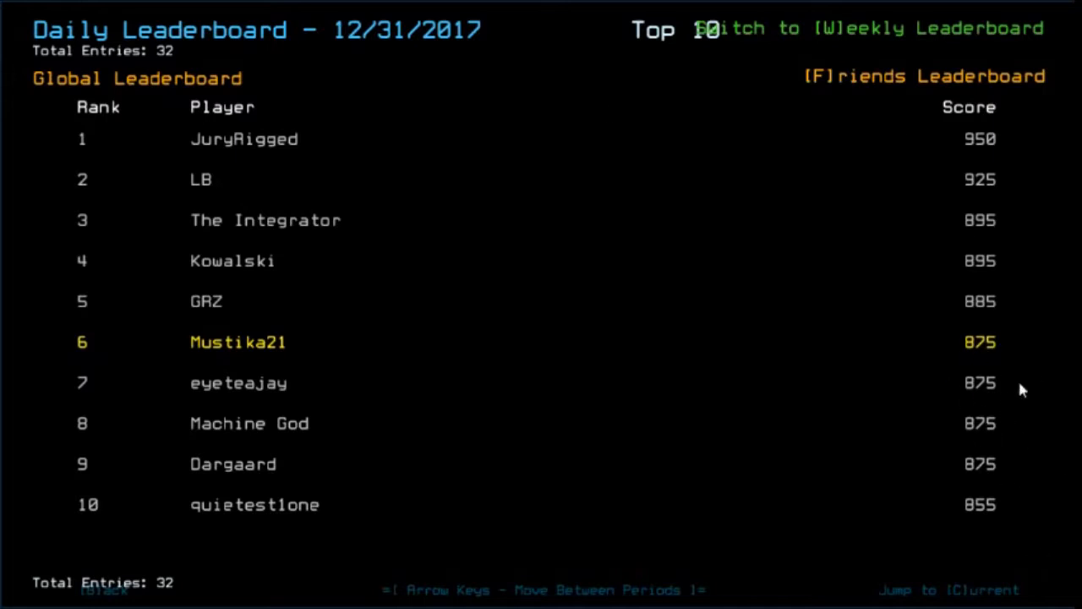
pyautogui.moveTo(1004, 440)
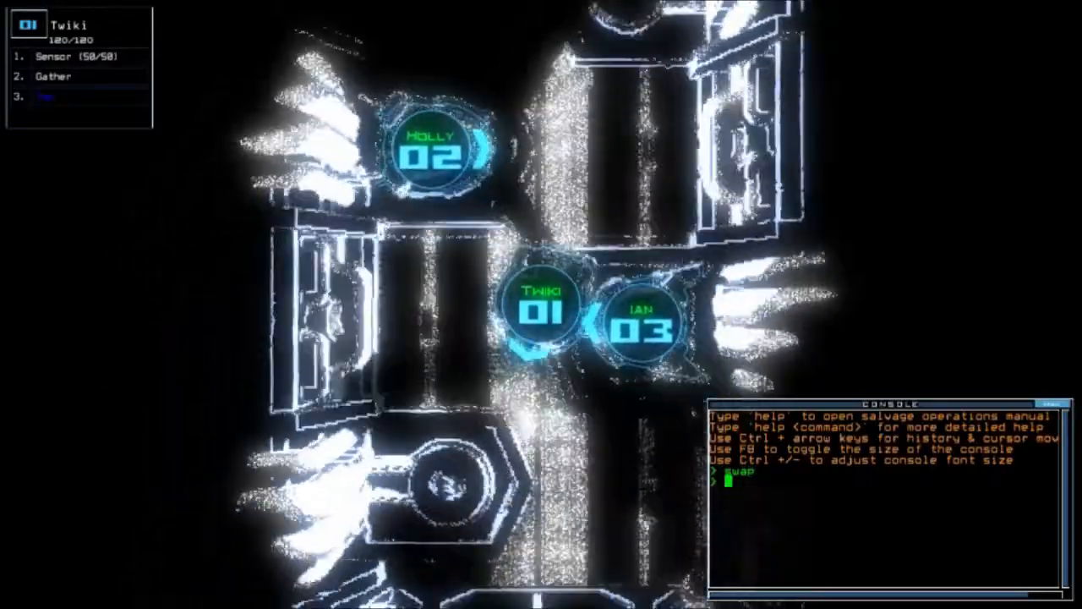
# Drop Twiki's sensor via 'sensor', then run 'swap 3' to give Twiki the Tow module
pyautogui.write('sensor')
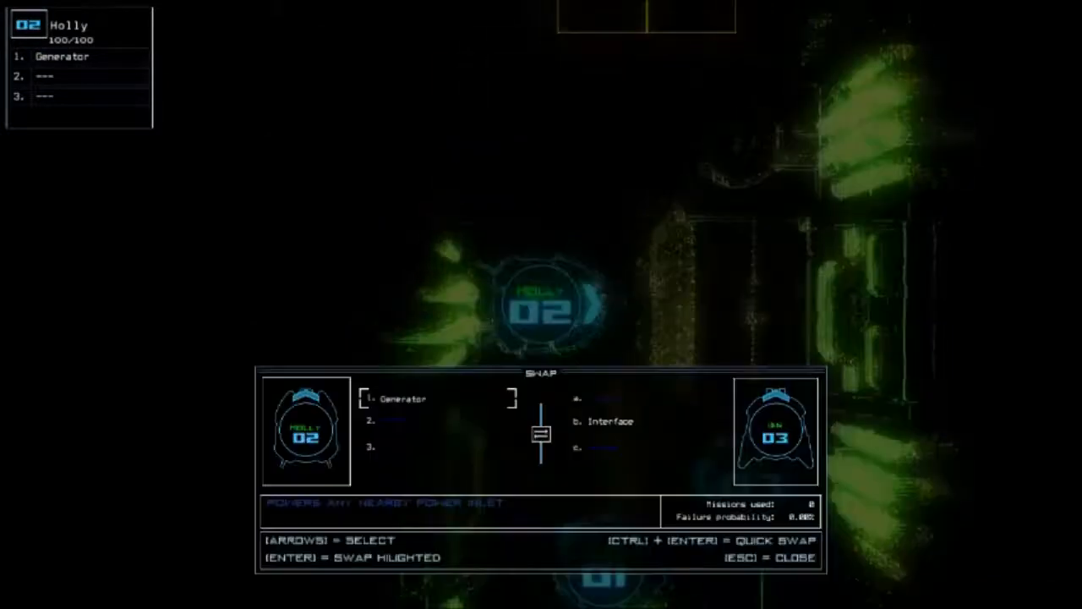
pyautogui.write('swap 3')
pyautogui.write('be')
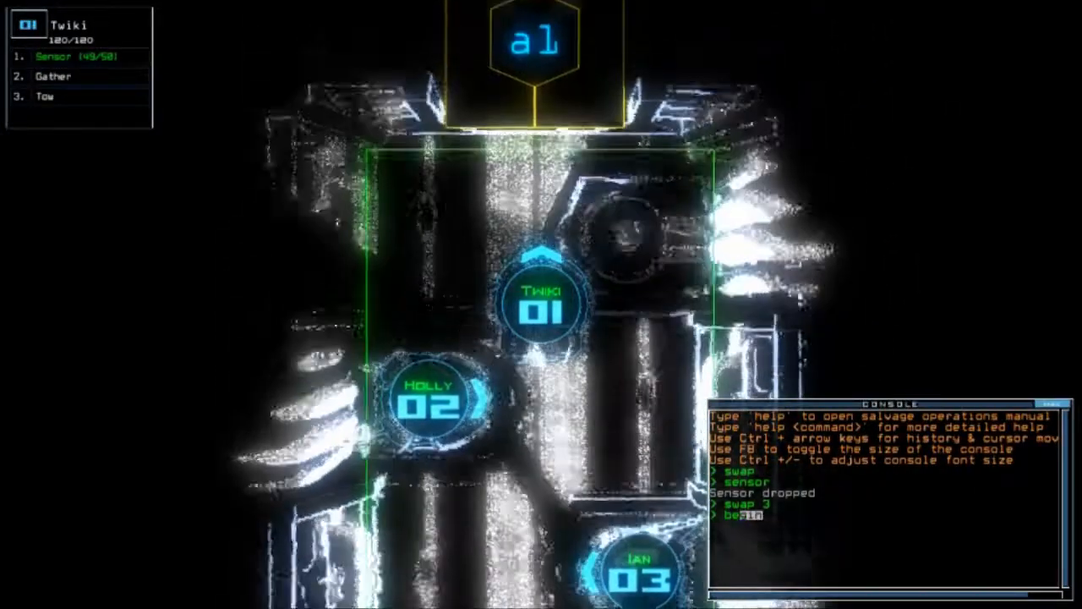
pyautogui.write('generator')
pyautogui.press('Return')
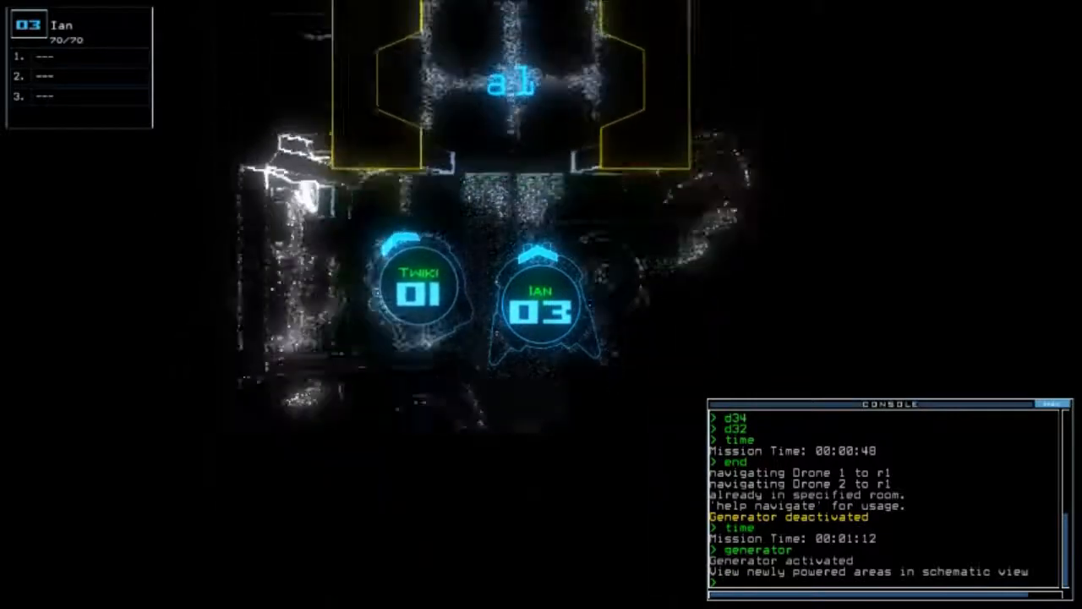
# Begin a console command ('al') while bringing the drones into r1 to power its generator
pyautogui.write('al')
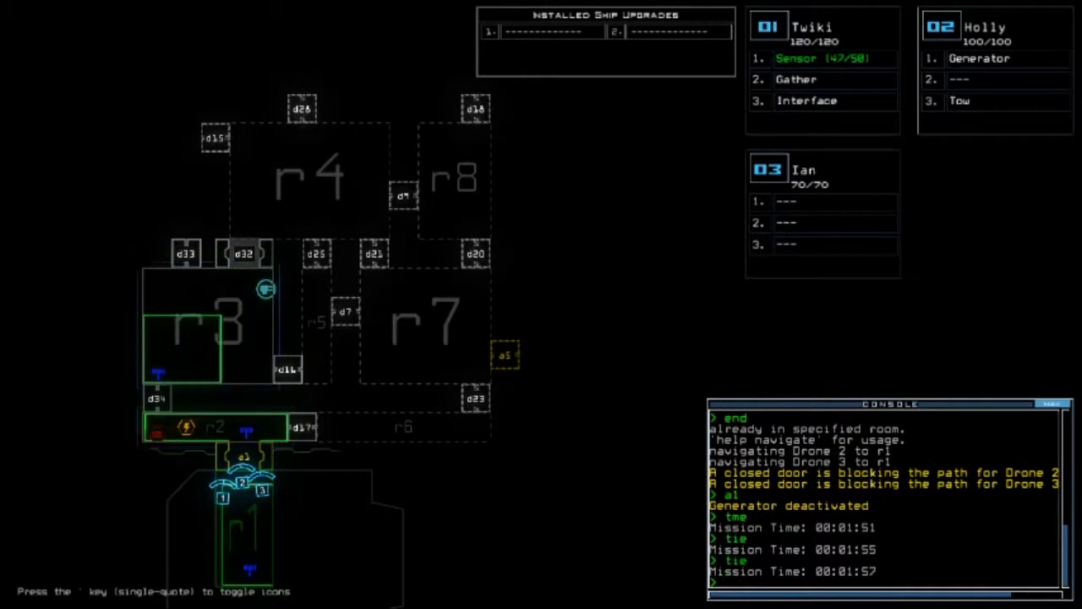
# Navigate drones 2 and 1 onward and flag room r8 while collecting scrap
pyautogui.write('navigate 2 r1')
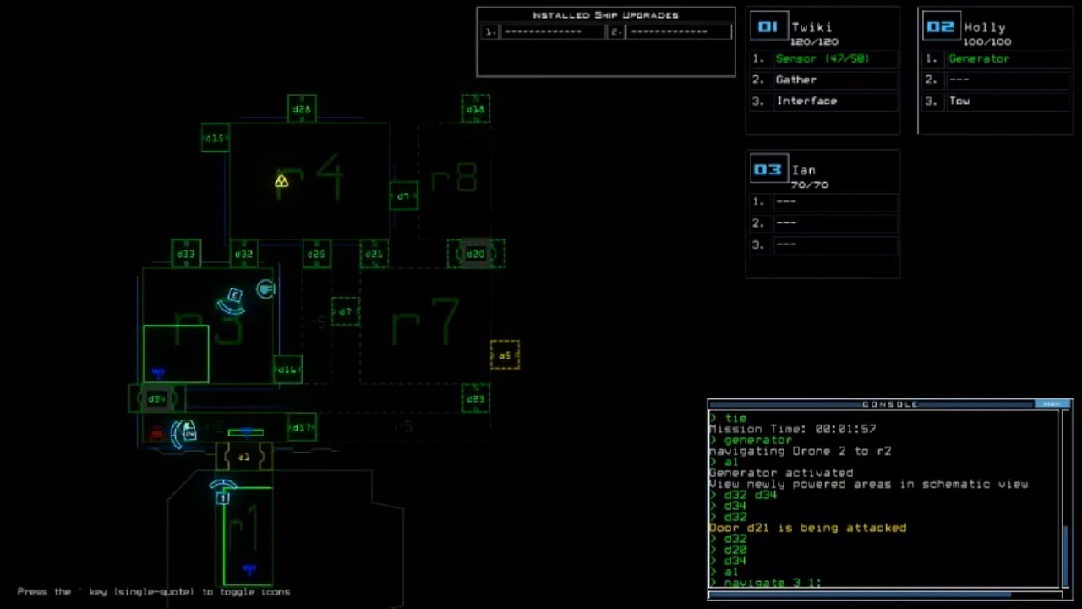
pyautogui.write('navigate 1')
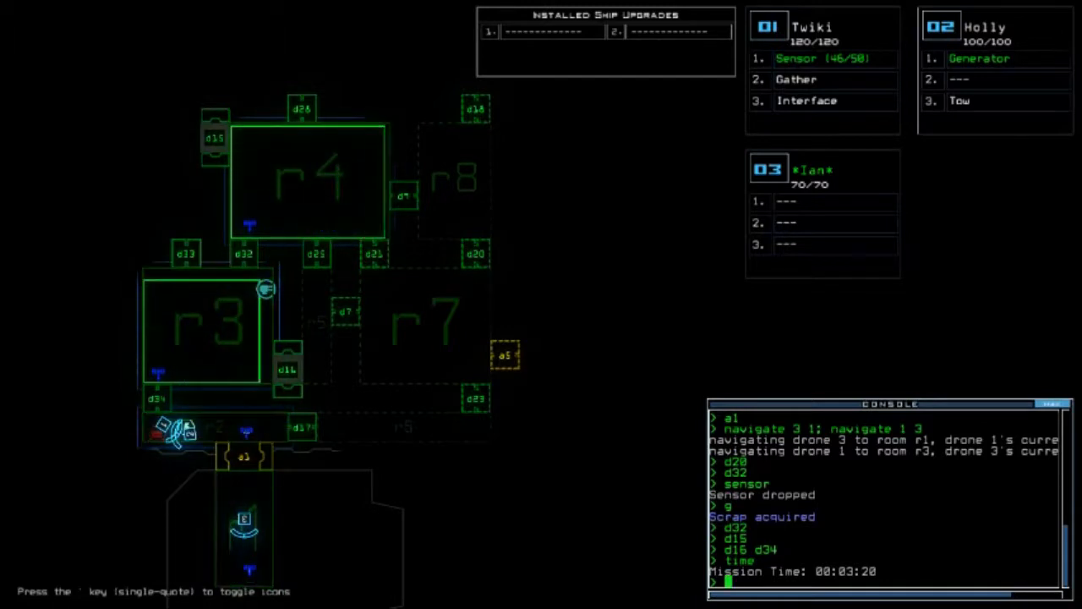
pyautogui.write('flag r8')
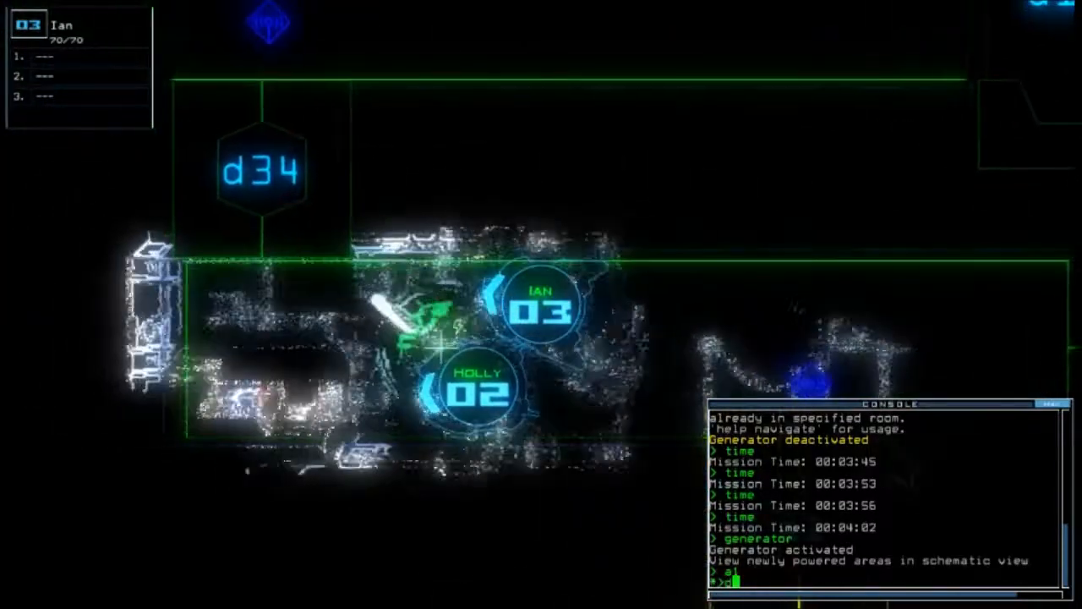
# Toggle door d34 so drones Ian and Holly can proceed once power is restored
pyautogui.write('d34')
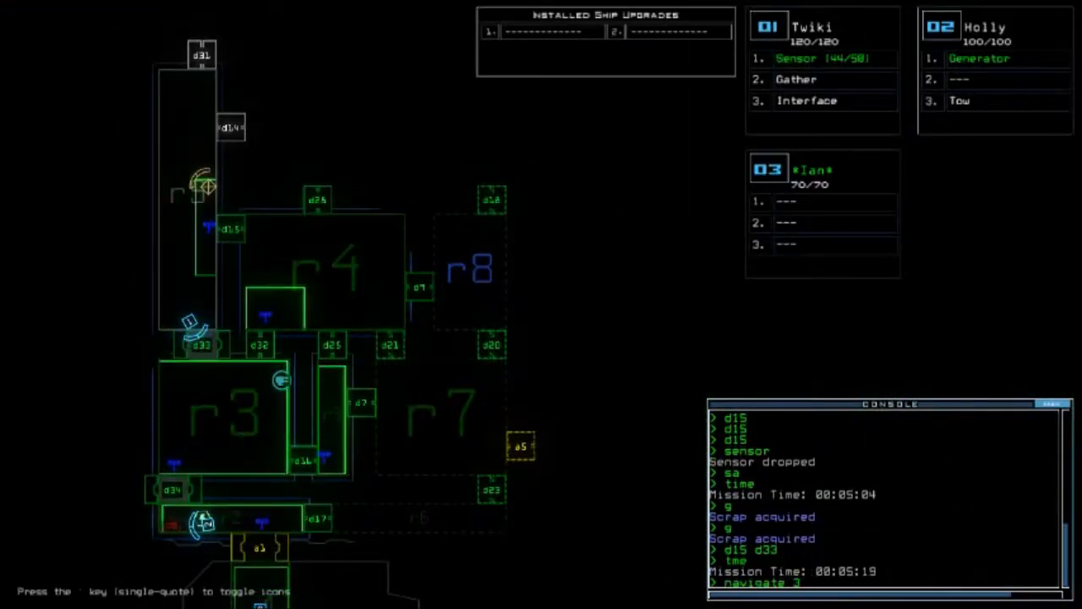
# Send drone 3 to room r9 and toggle door d15 on the way to the rooms beyond r4
pyautogui.write('navigate 3 r9')
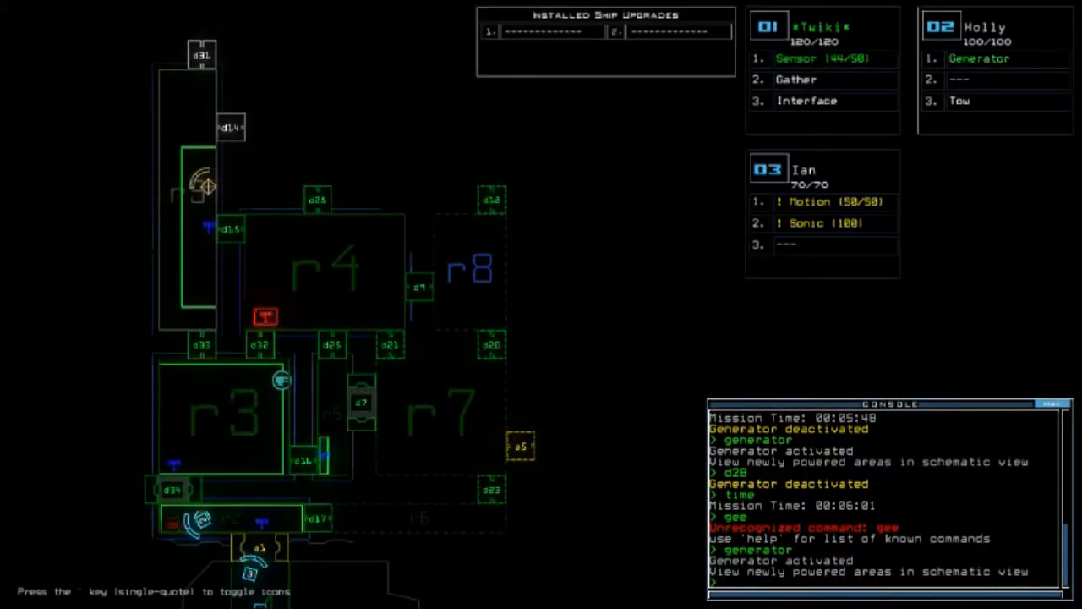
pyautogui.write('d15')
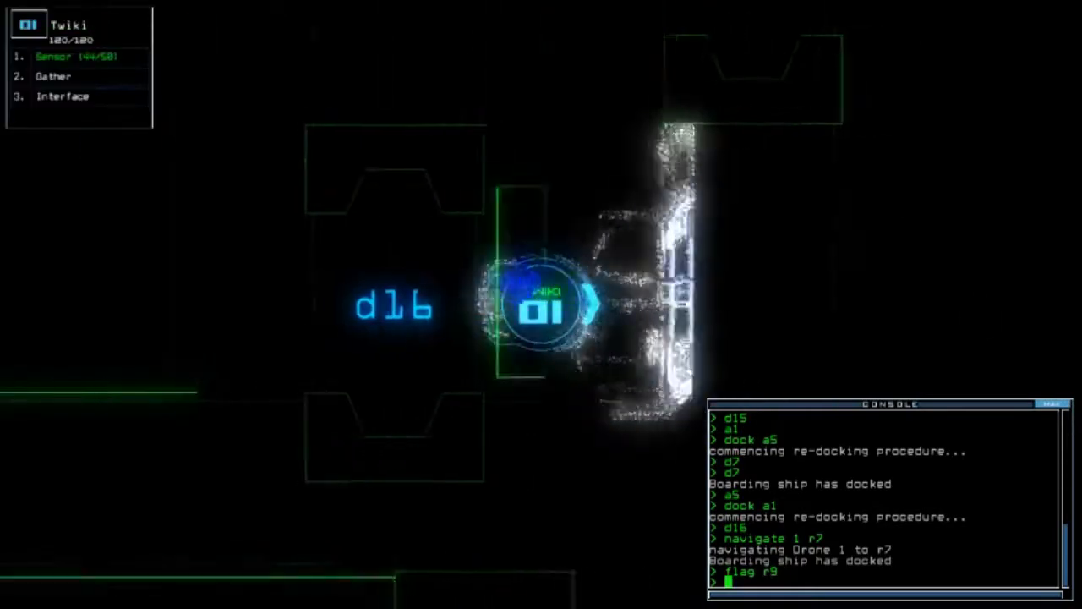
# Drop another sensor while drone 1 heads toward room r7
pyautogui.write('sensor')
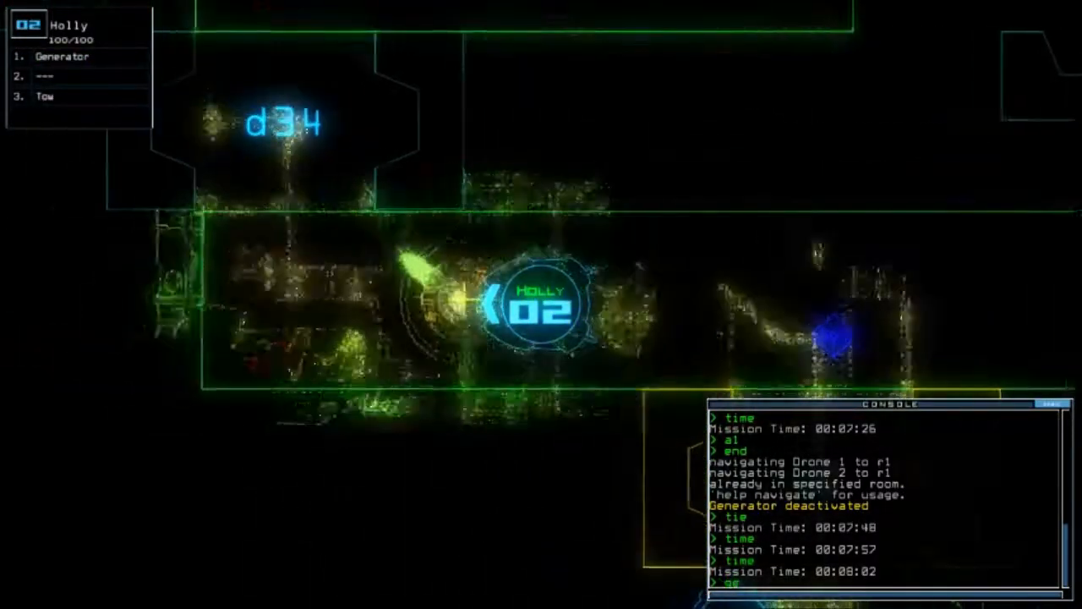
# Cycle the generator and toggle door d17 as drone Twiki reaches it
pyautogui.write('generator')
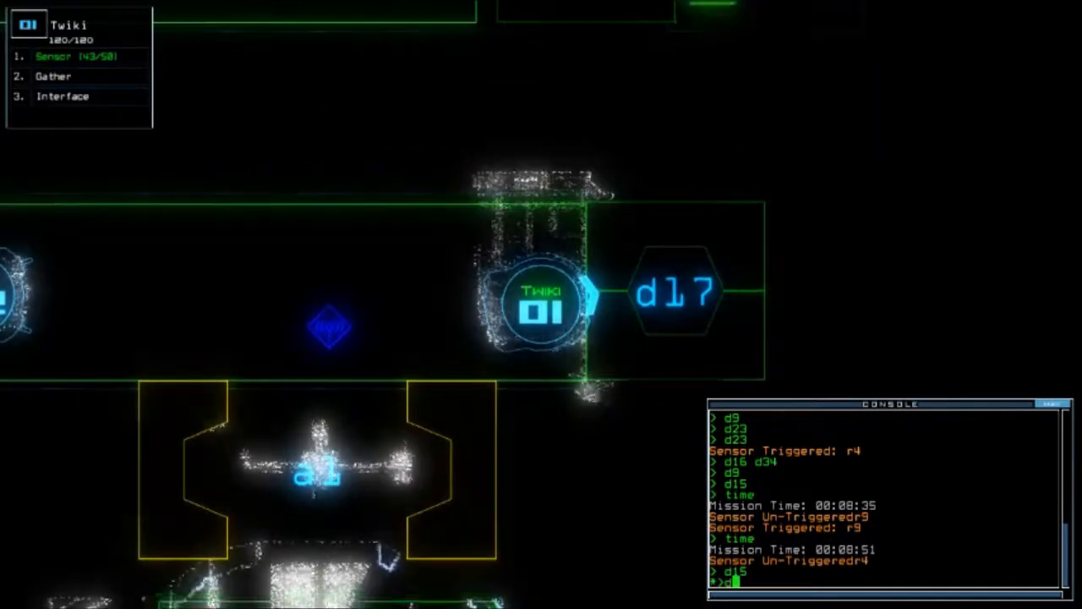
pyautogui.write('d17')
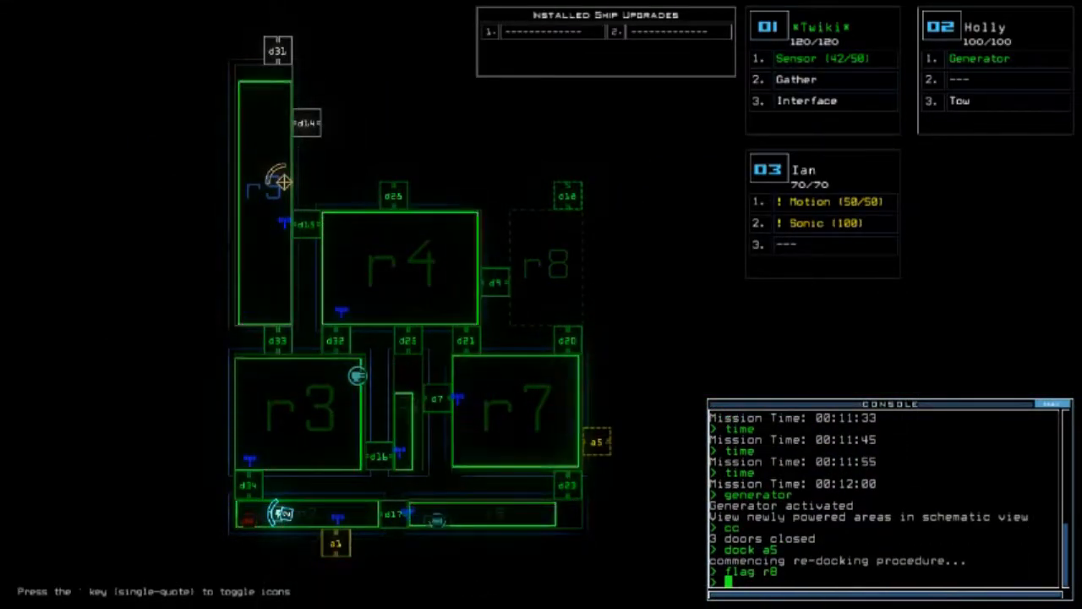
# Flag room r9 after starting the re-dock at airlock a5
pyautogui.write('flag r9')
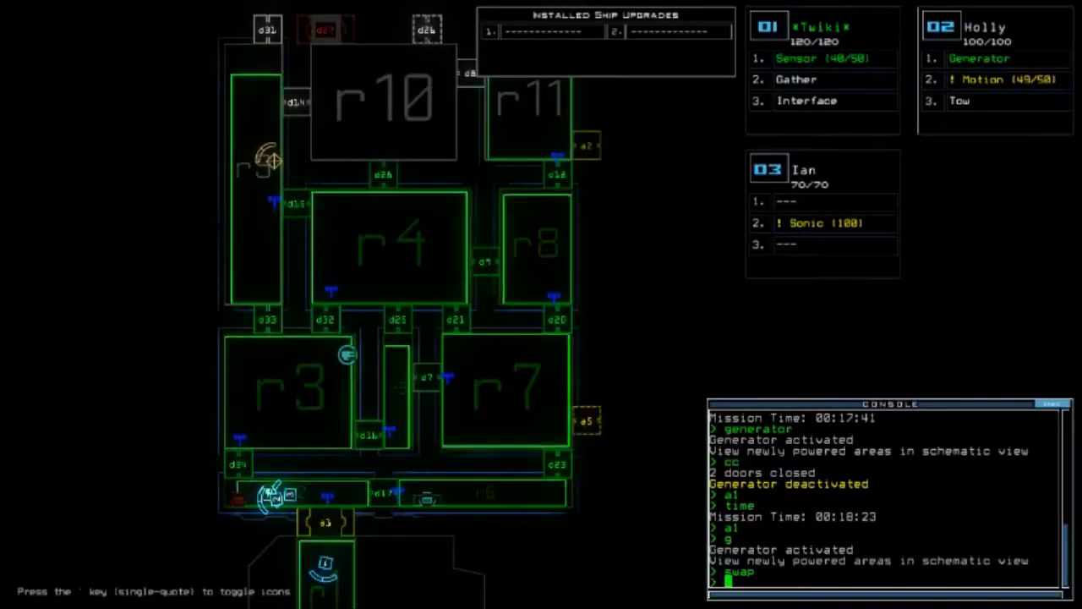
# Open door d34 and fire the Sonic module before checking the ship's status
pyautogui.write('d34')
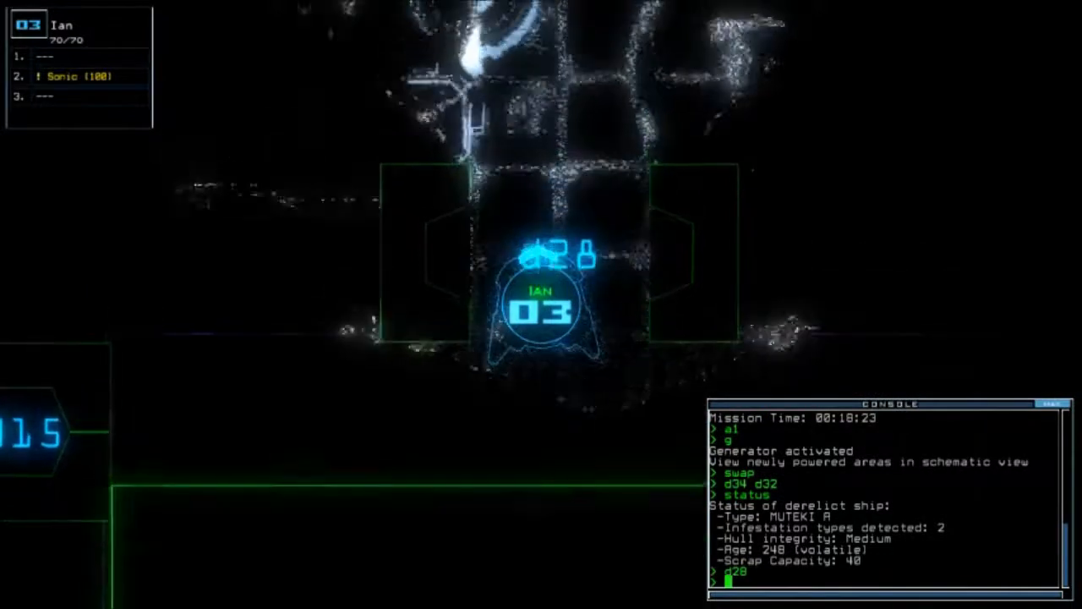
pyautogui.write('sonic')
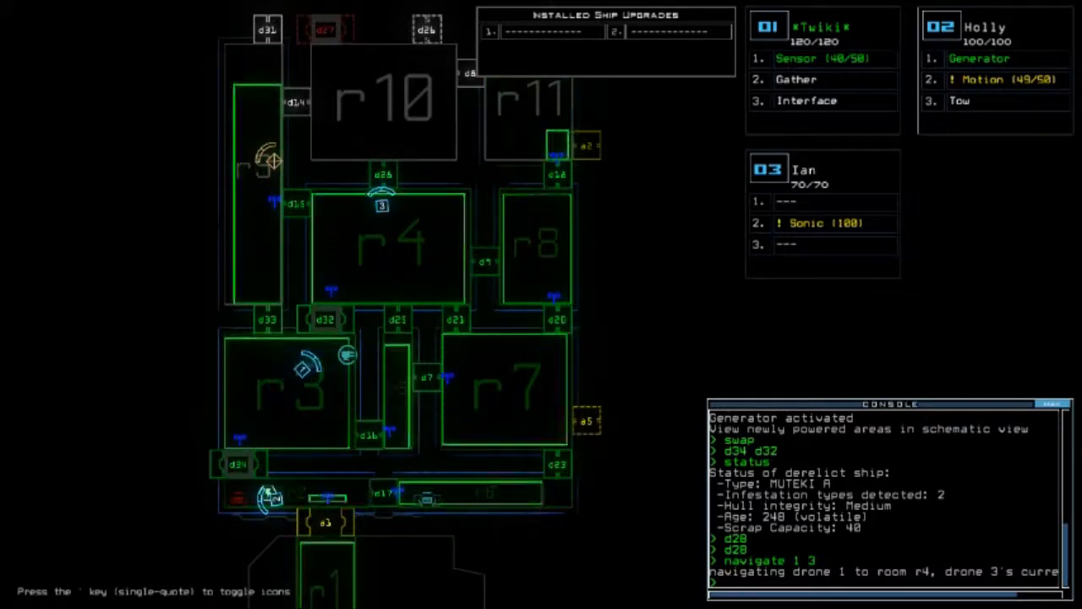
# Check the mission time and fire the Sonic module again before sending drone 2 to r10
pyautogui.write('time')
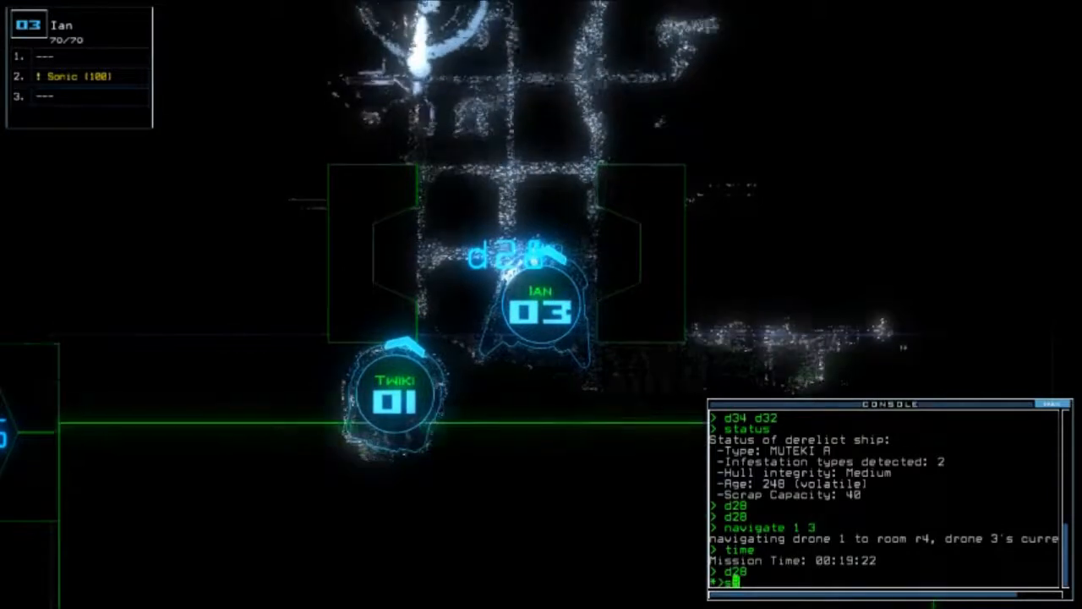
pyautogui.write('sonic')
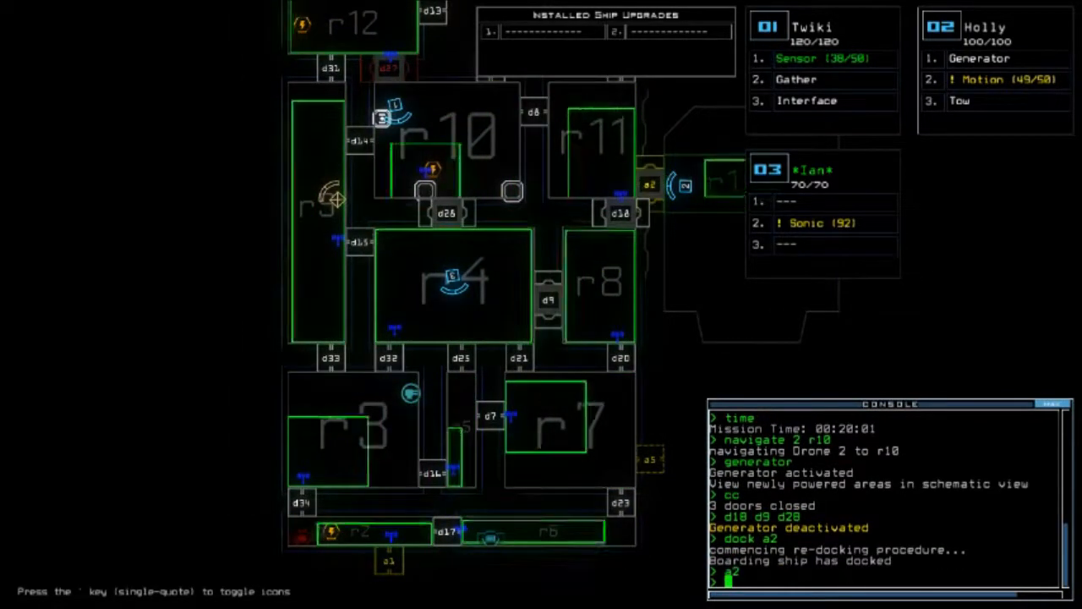
# Send drones 3 and 1 to room r1 and power the generator there
pyautogui.write('navigate 3 r1')
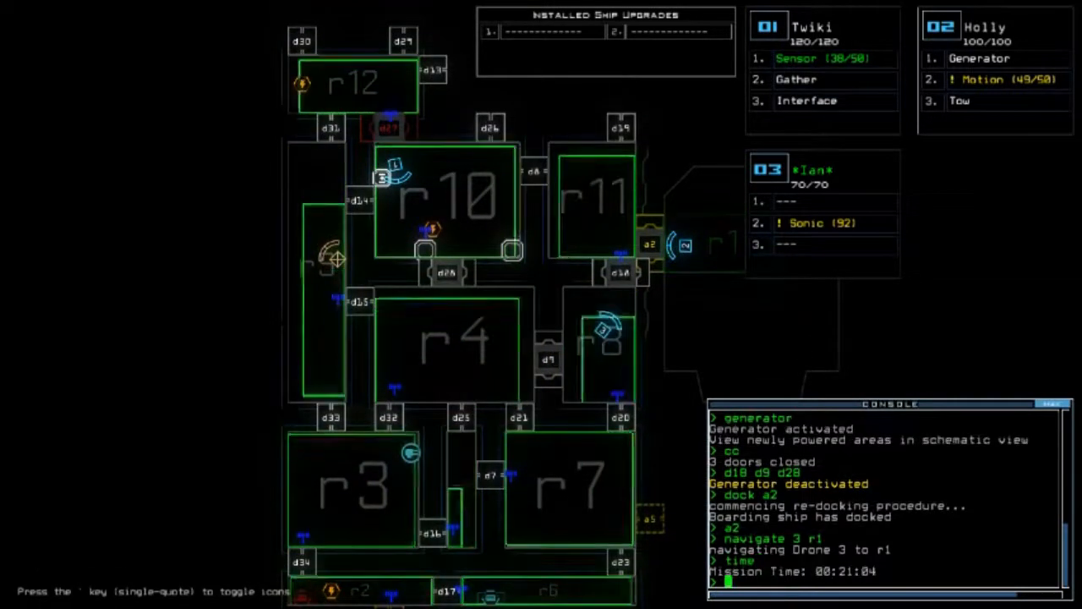
pyautogui.write('navigate 1 r1')
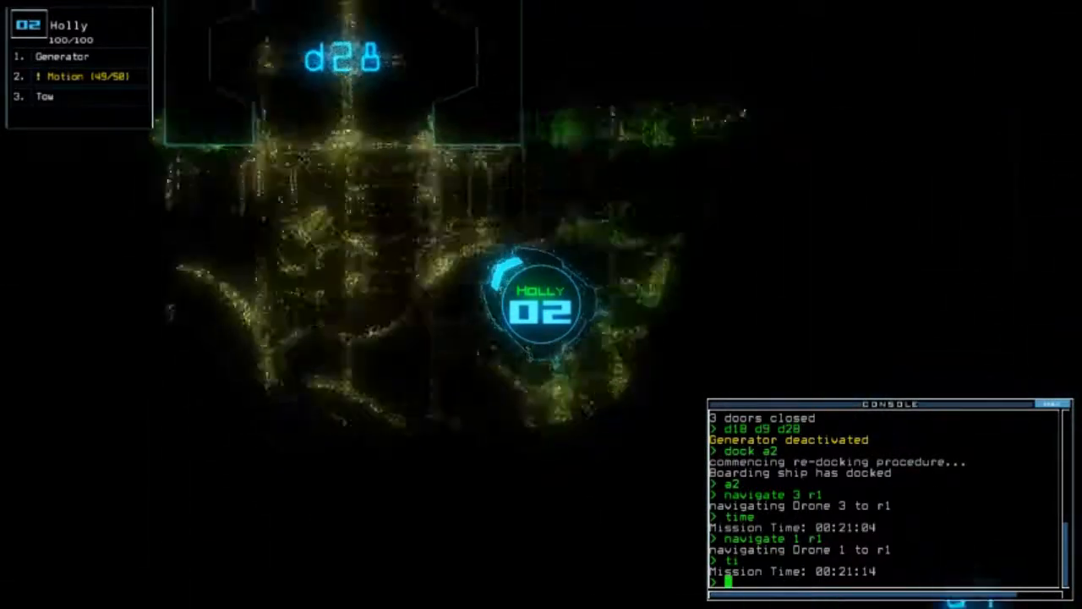
pyautogui.write('generator')
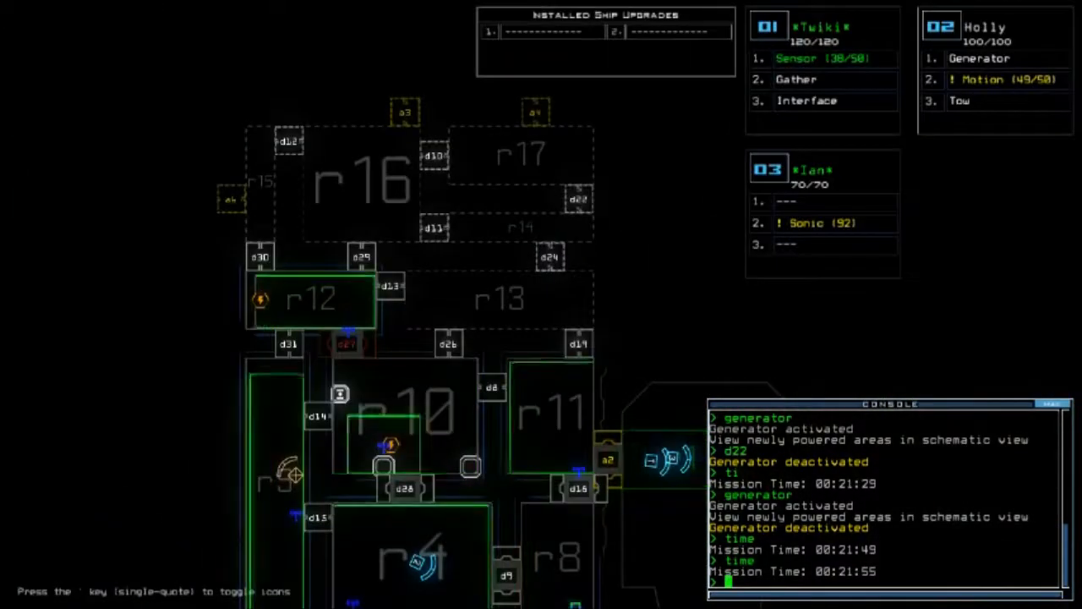
# Move drones 1, 3 and 2 onward and dock the ship at airlock a6
pyautogui.write('navigate')
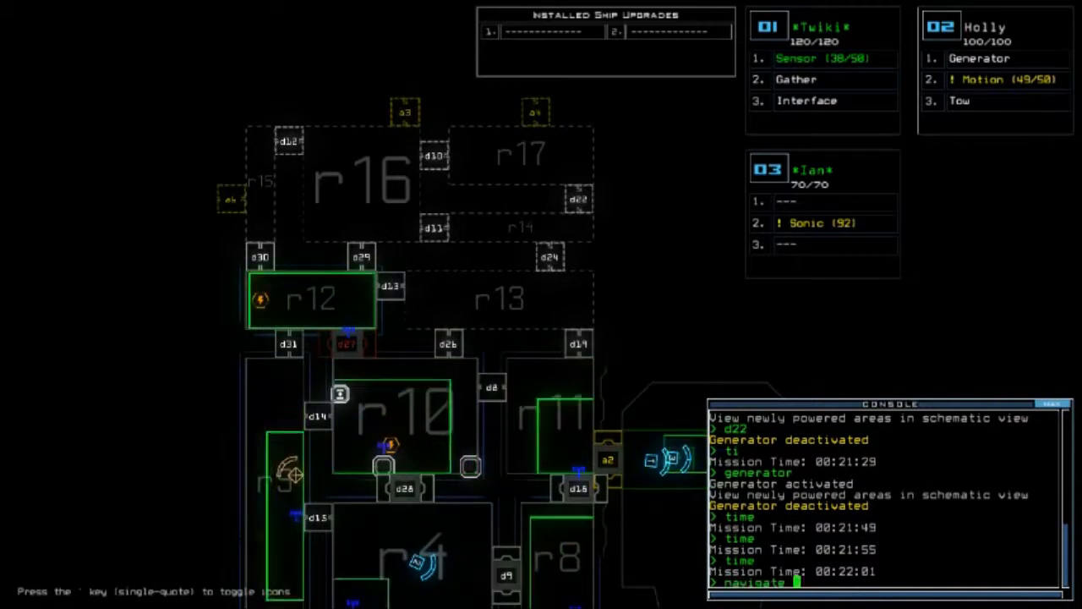
pyautogui.write('navigate 1 3 2')
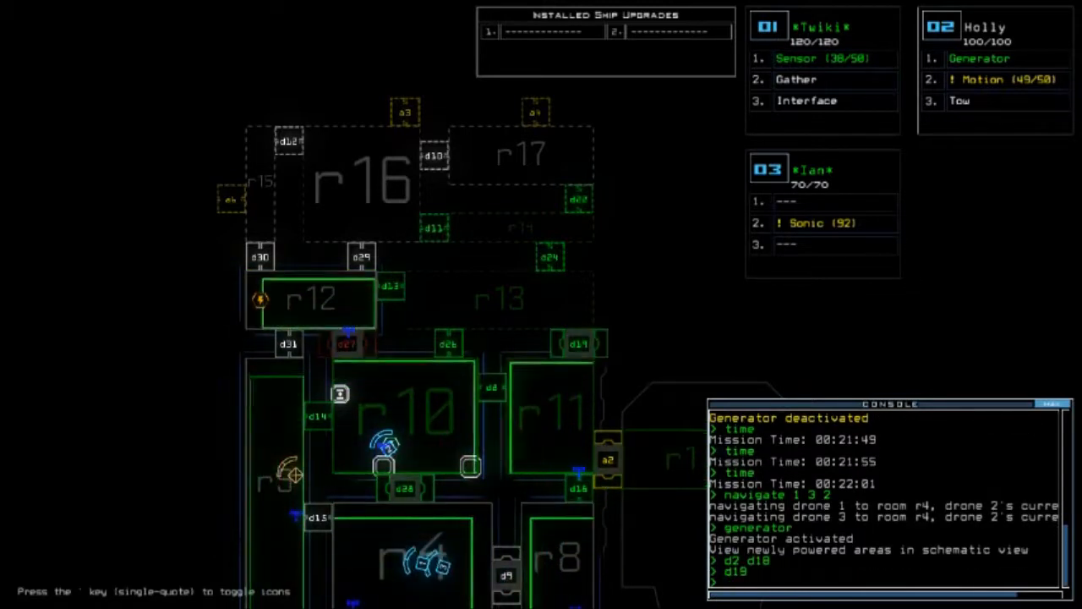
pyautogui.write('dock a')
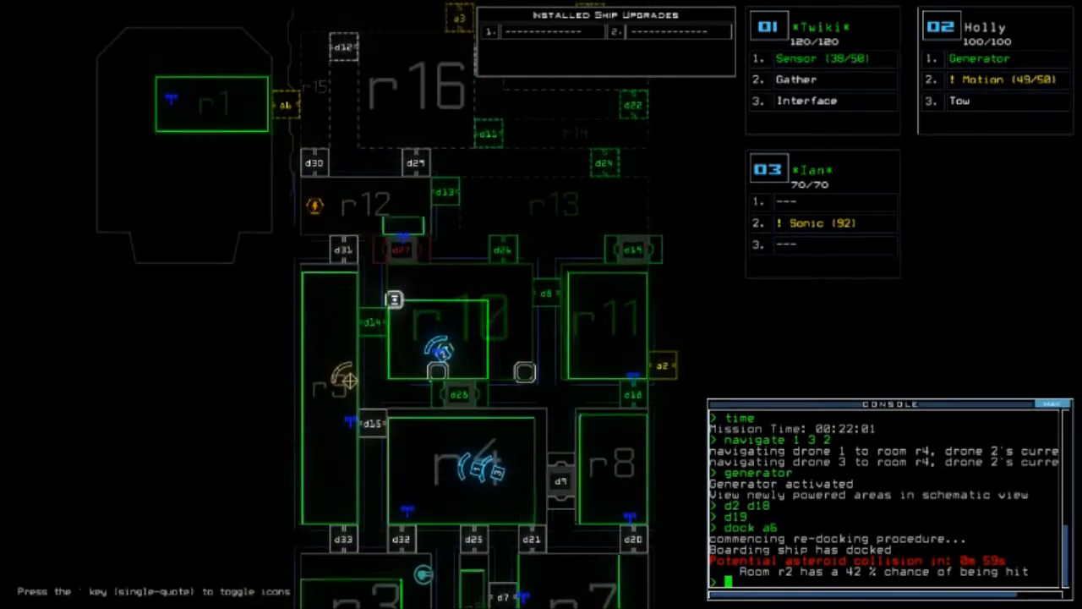
# Navigate the drones toward room r10 past doors d28 and d26
pyautogui.write('navigate')
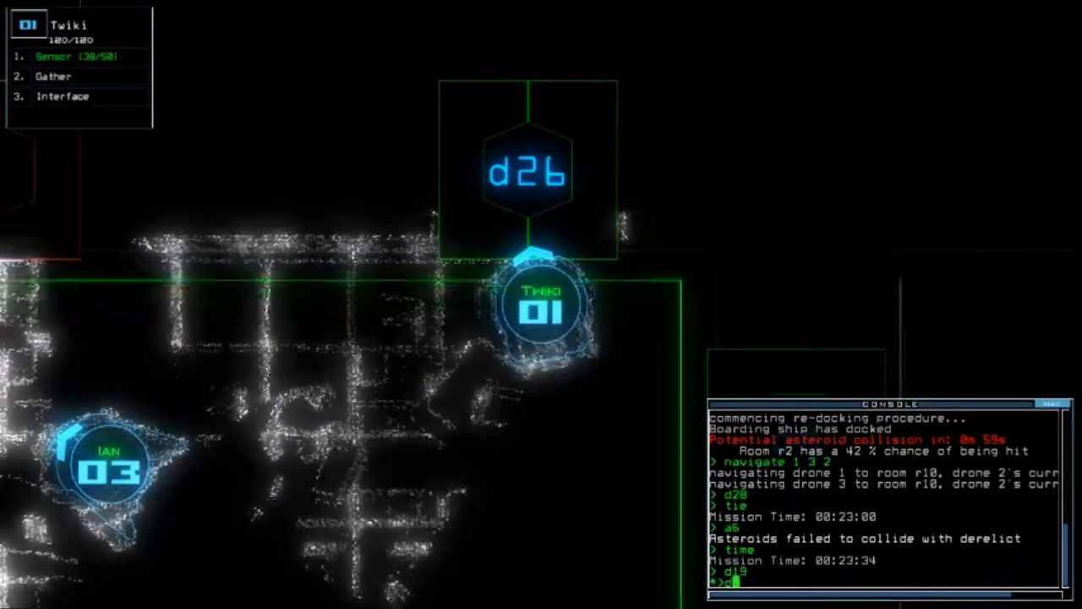
# Drop a sensor while cycling the generator and checking for defense turrets
pyautogui.write('sensor')
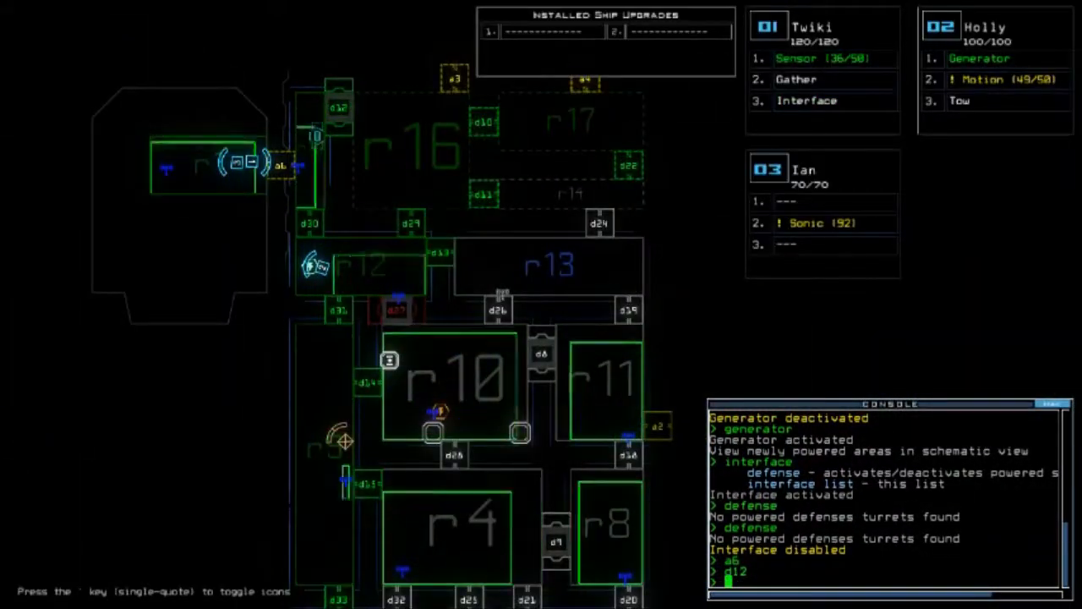
# Dock the boarding ship at airlock a2, then re-dock at a3
pyautogui.write('dock a')
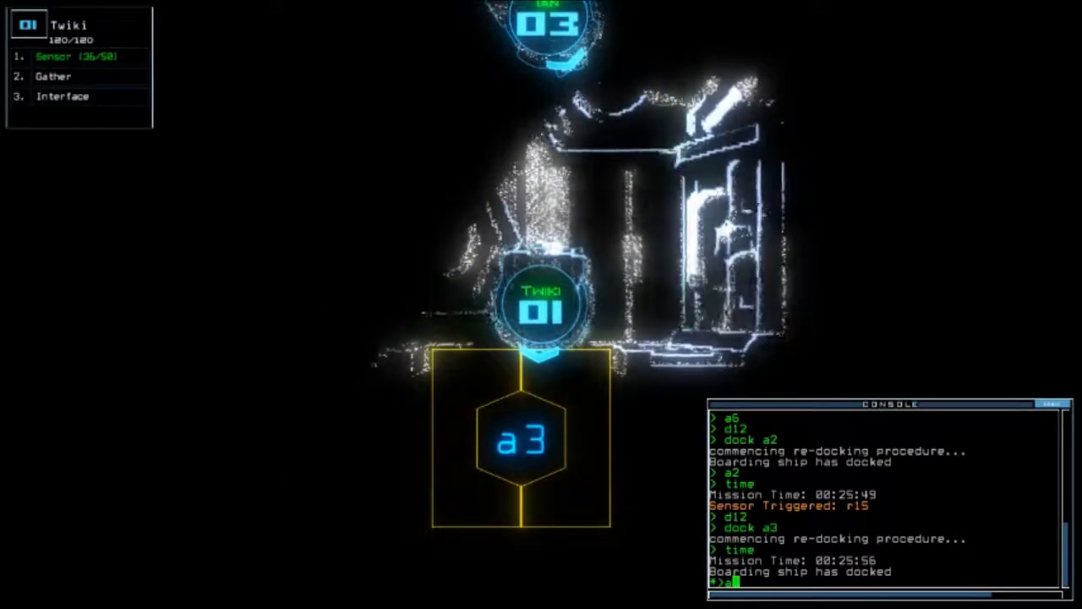
# Deploy a sensor after docking at a4 and check the elapsed mission time
pyautogui.write('sensor')
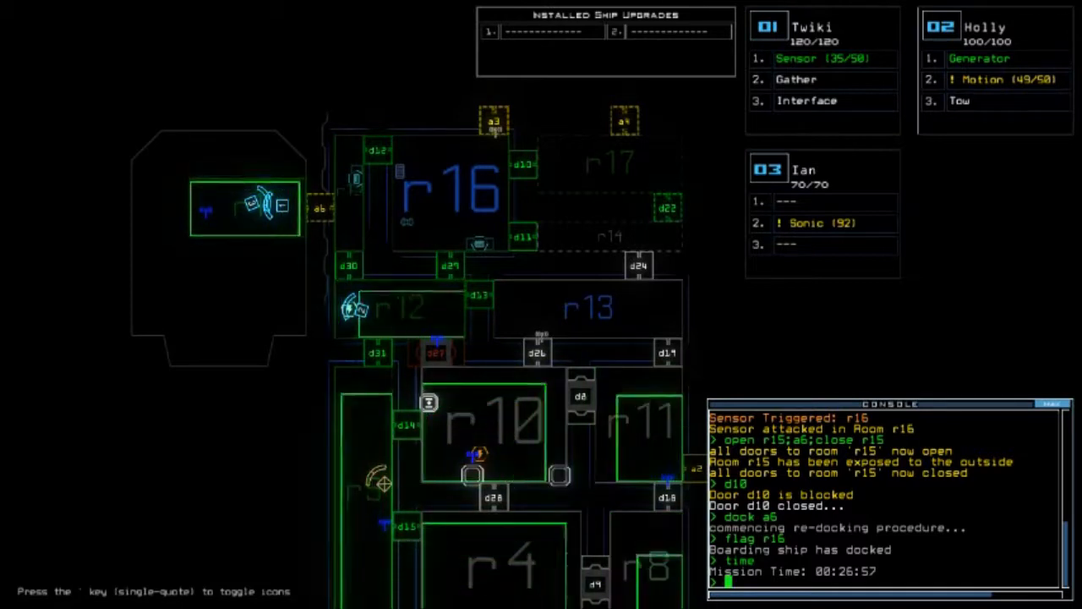
pyautogui.scroll(-3)
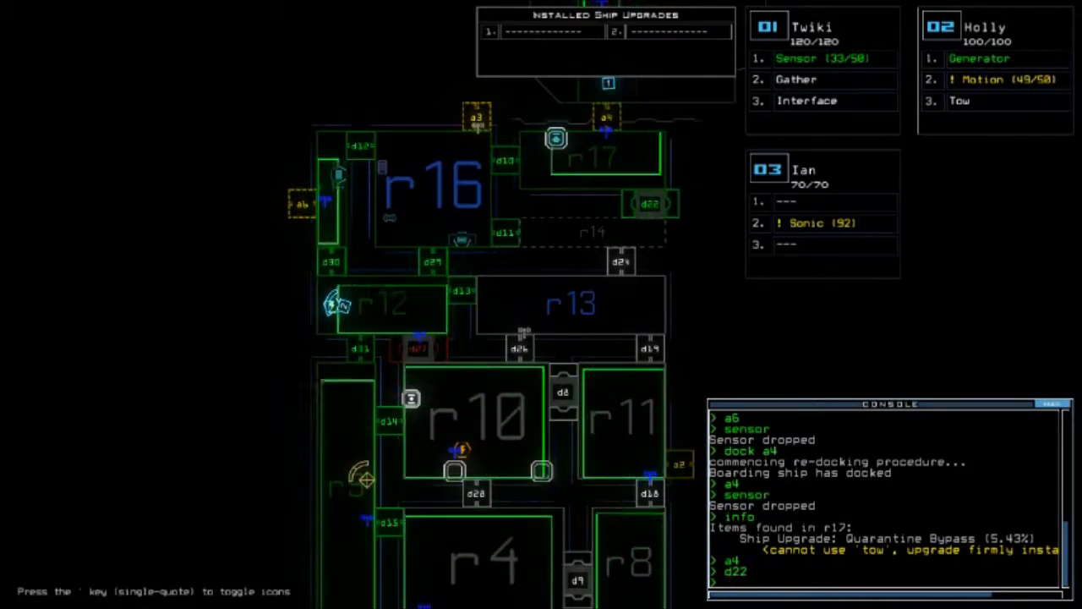
pyautogui.write('time')
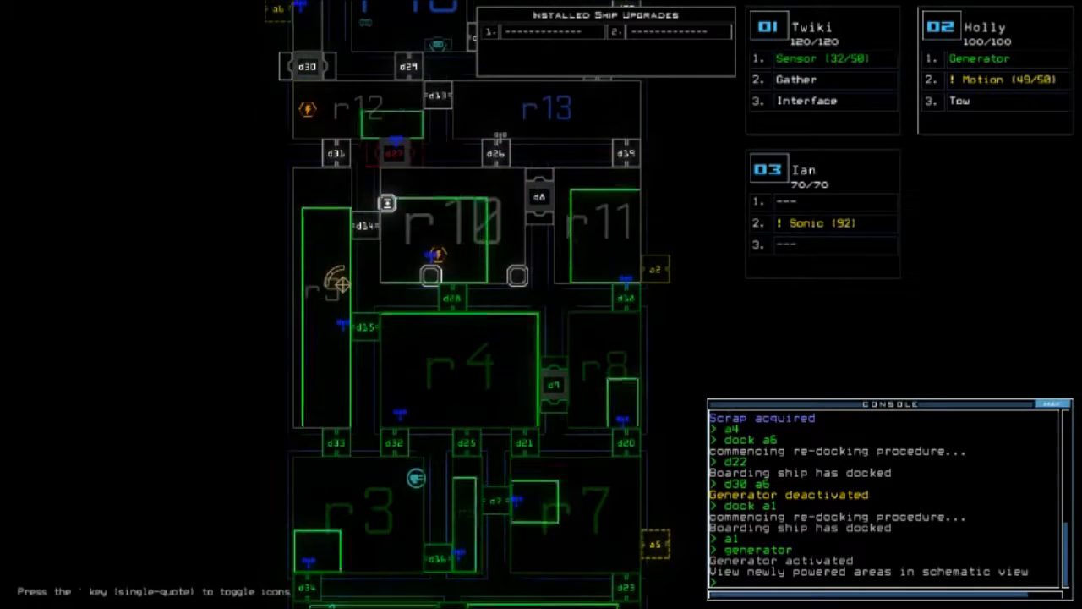
# Scroll the console log while redocking at a1 and powering the generator
pyautogui.scroll(-3)
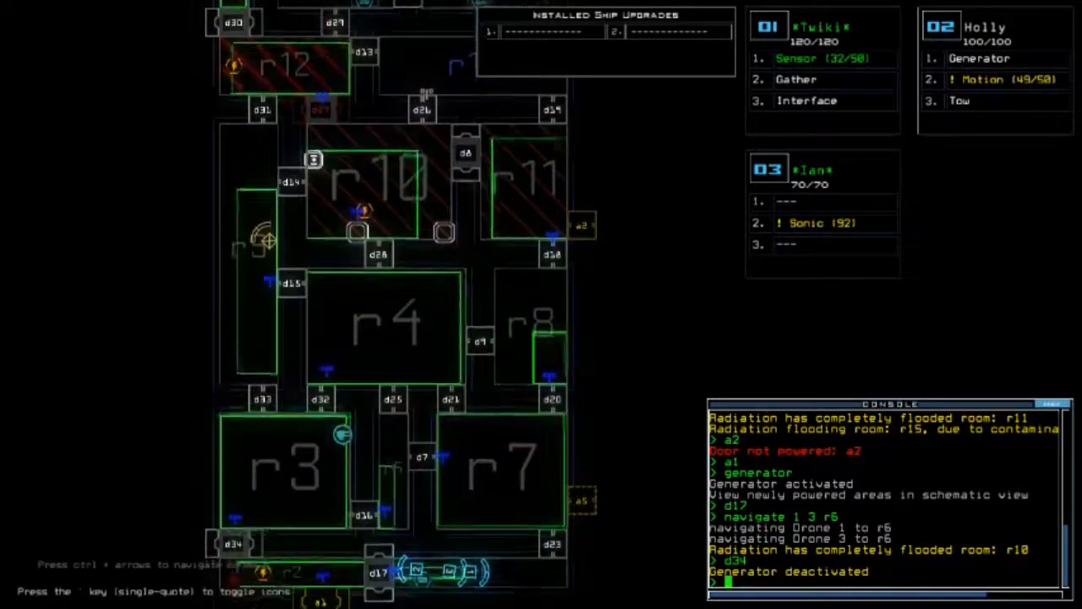
# Scroll the console log as drones 1 and 3 head to r6 and the generator shuts down
pyautogui.scroll(-3)
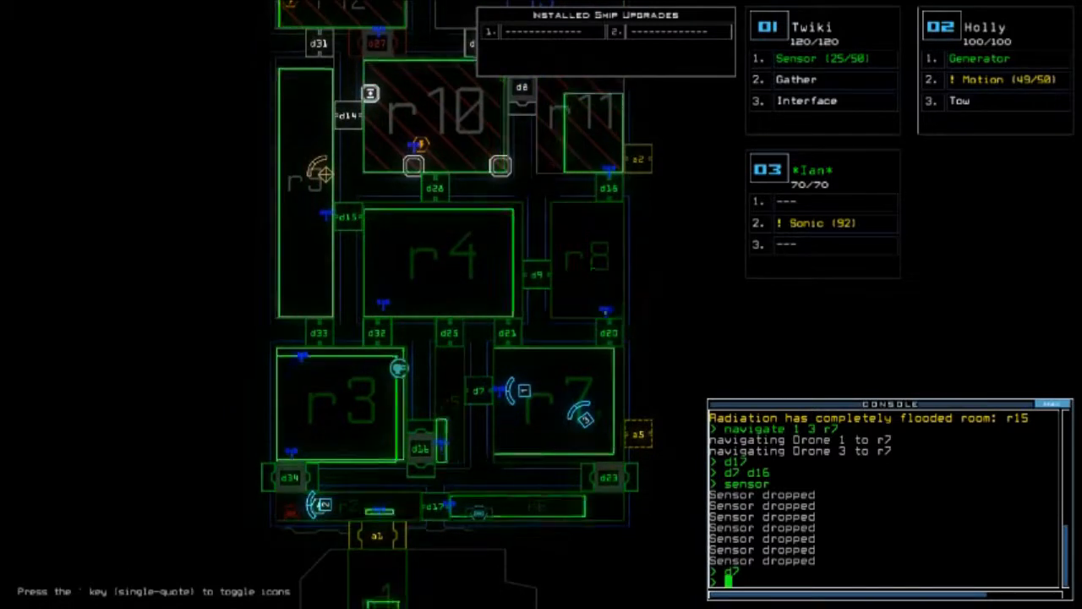
# Navigate drones 1 and 3 into room r7 before scattering sensors
pyautogui.write('navigate')
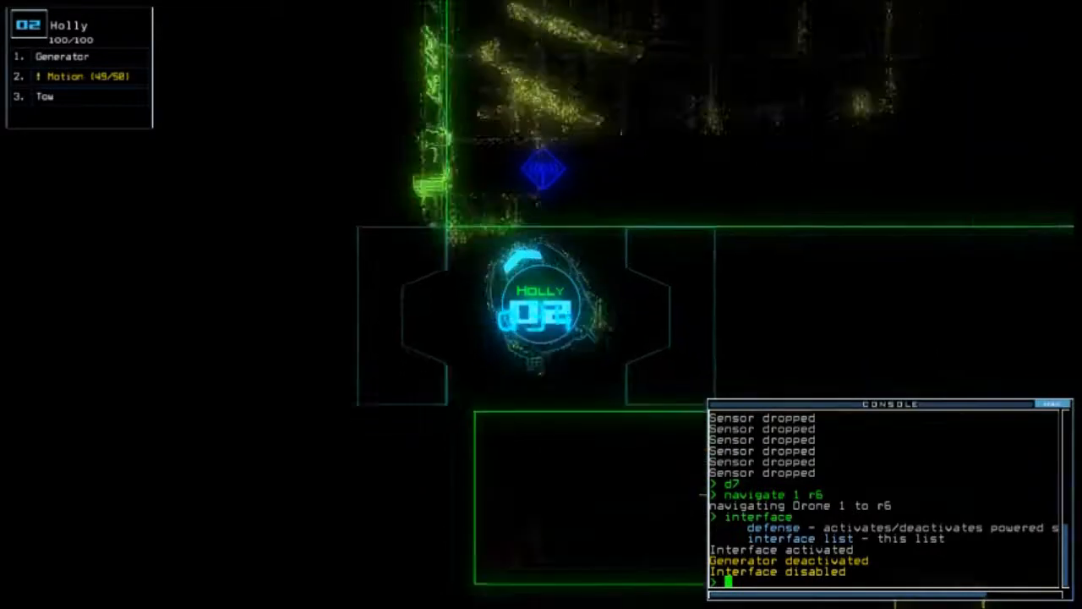
# Power the derelict's generator and activate room r3's defenses against the enemy
pyautogui.write('generator')
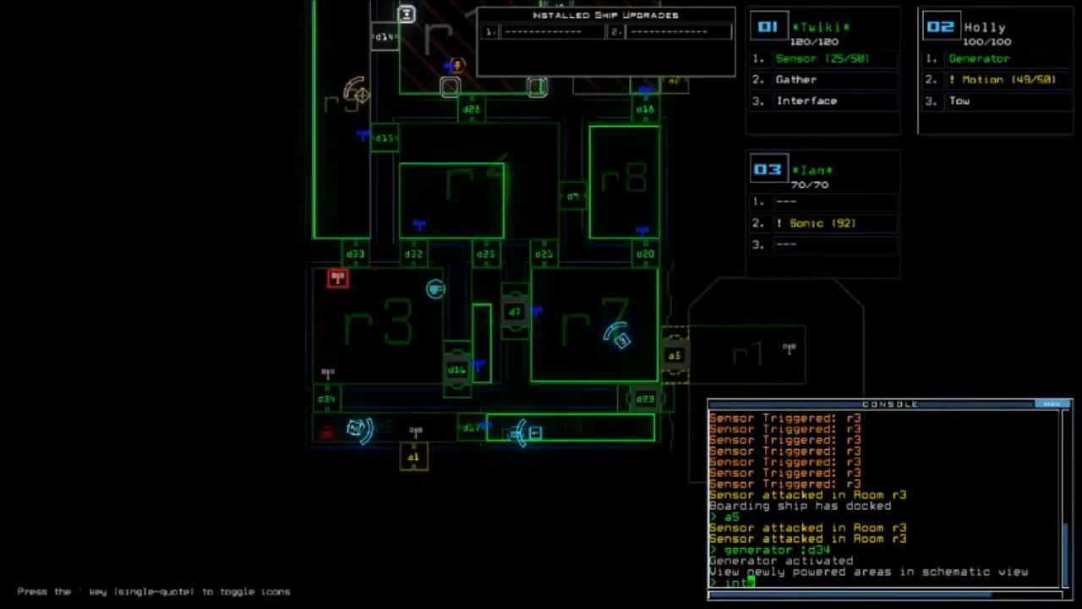
pyautogui.write('defense')
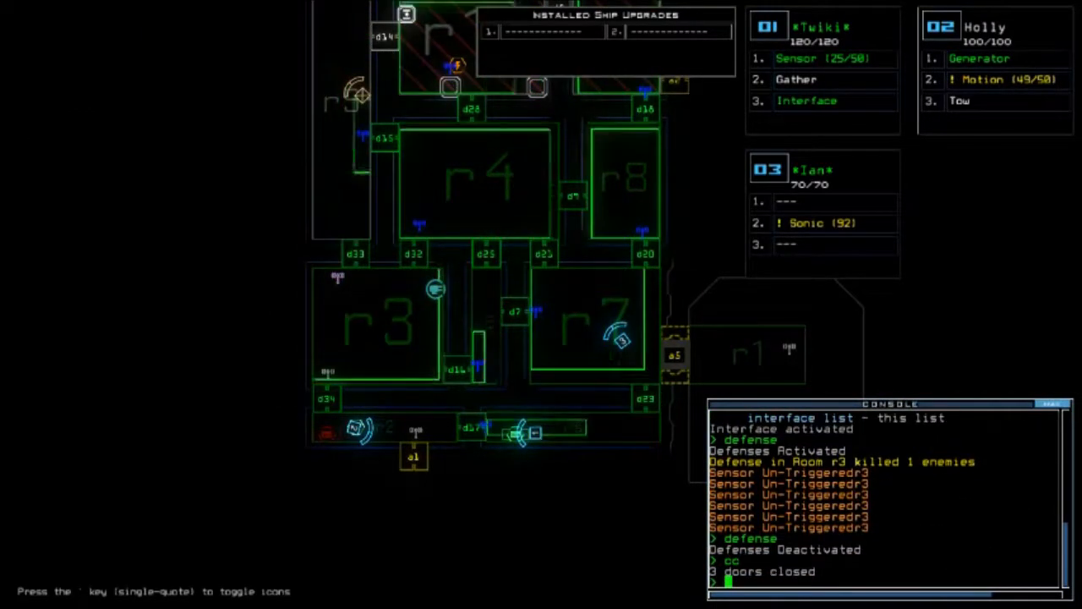
# Send drone 3 back to room r1 to finish the mission with 805 points
pyautogui.write('navigate 3 r1')
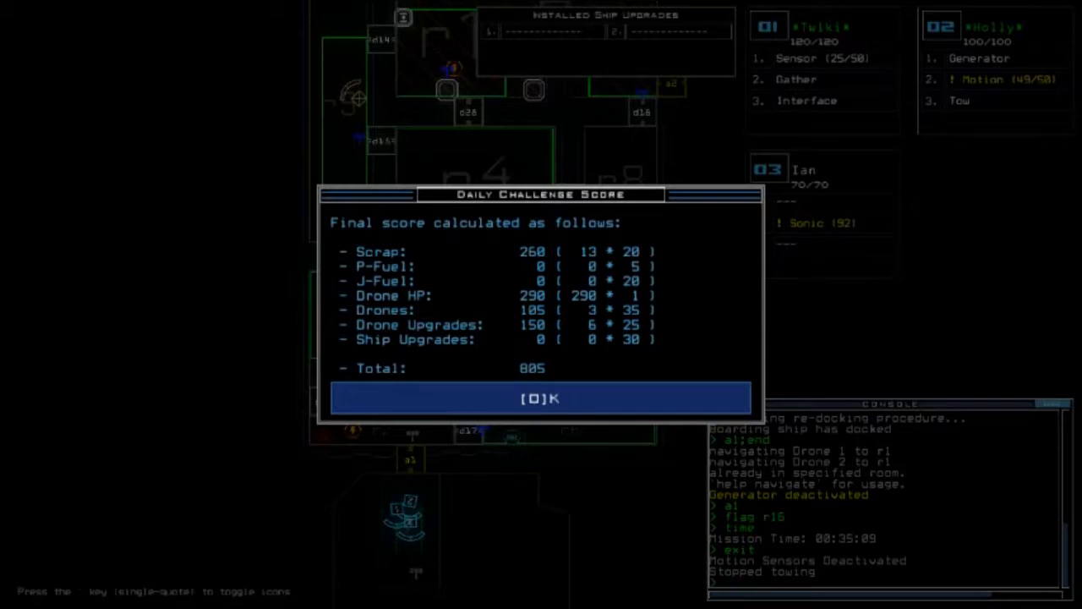
# Accept the Daily Challenge score breakdown totalling 805, placing Mustika21 third
pyautogui.click(541, 399)
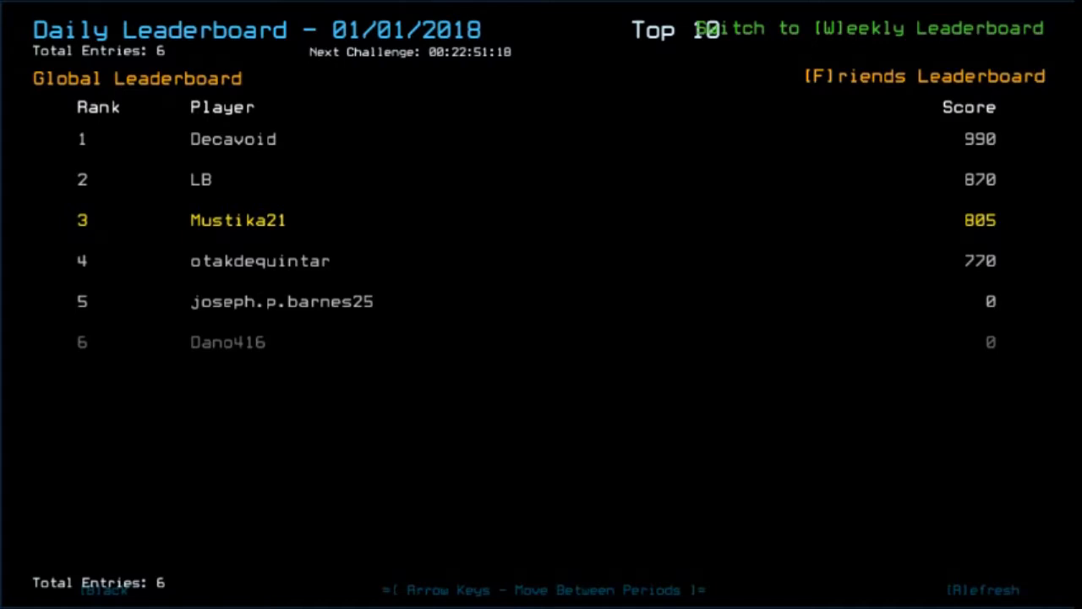
pyautogui.moveTo(1069, 197)
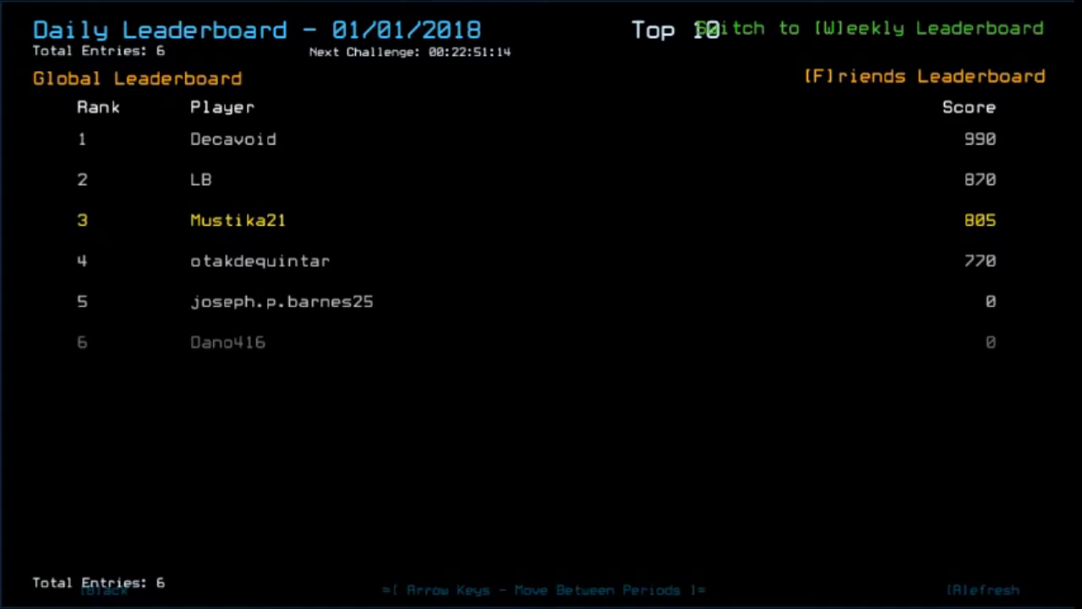
pyautogui.moveTo(1062, 200)
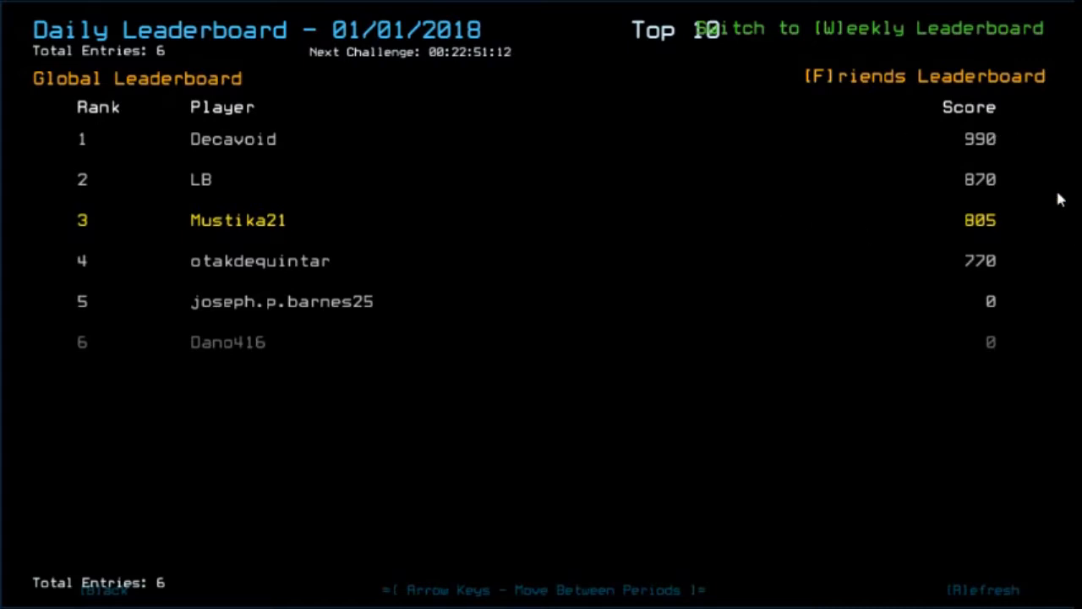
pyautogui.moveTo(758, 171)
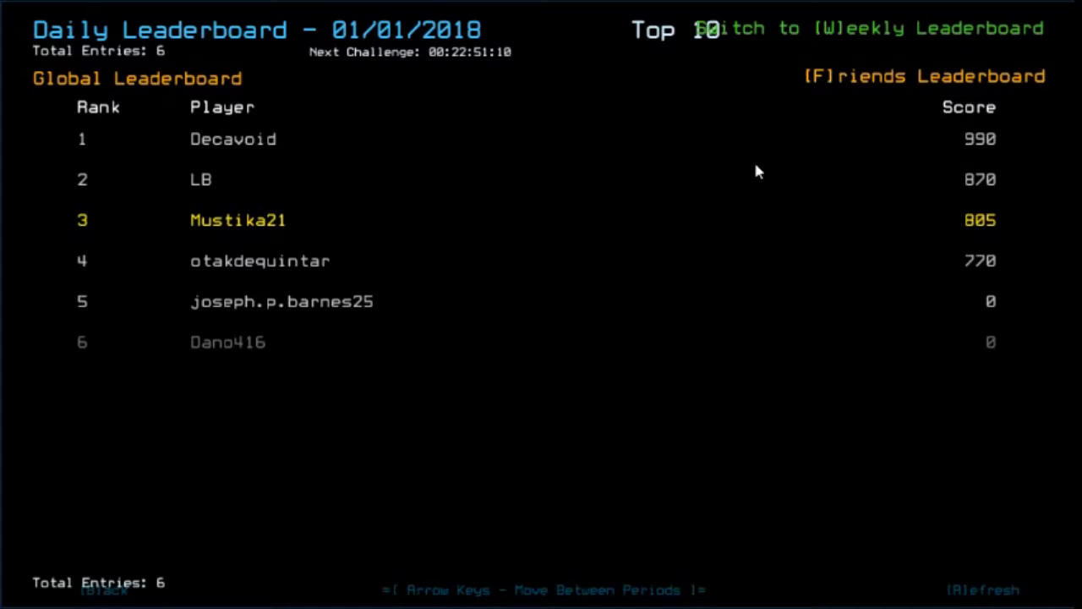